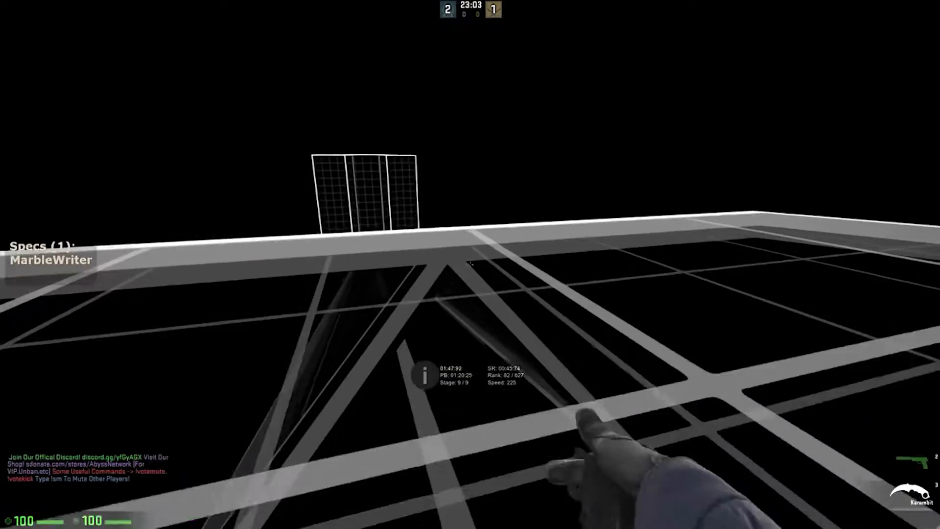
mouse_move(469, 264)
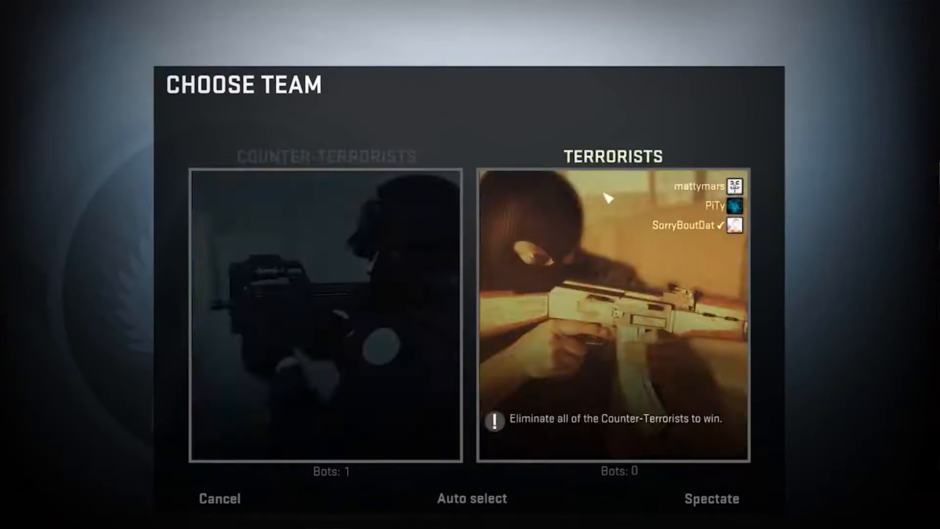
click(325, 312)
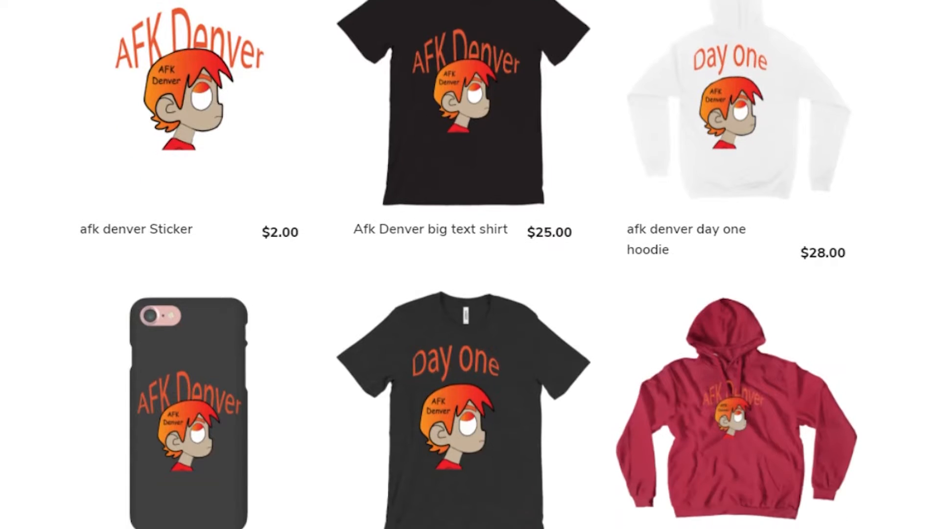
scroll(down, 3)
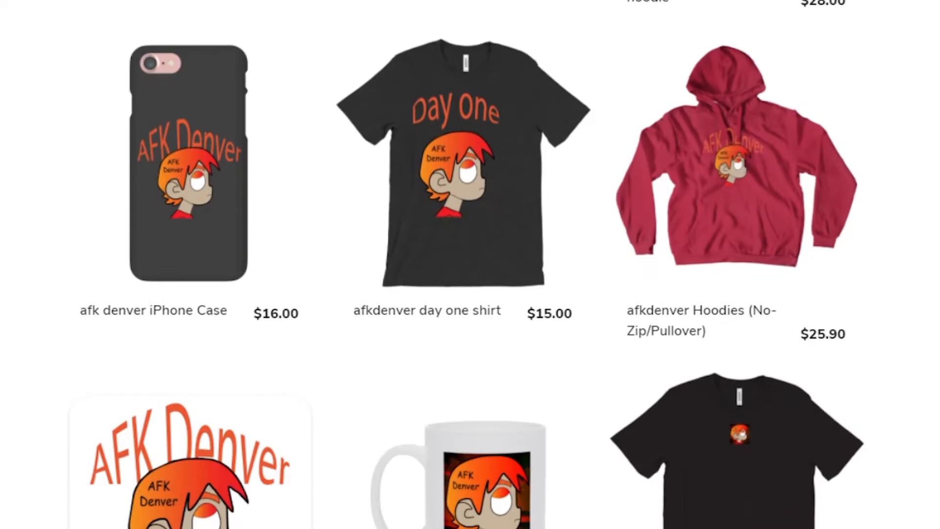
scroll(down, 3)
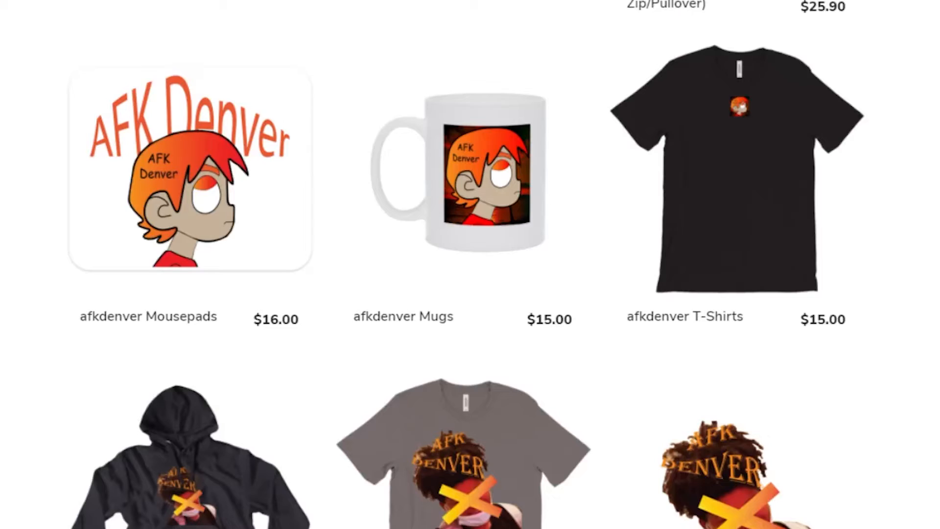
scroll(down, 3)
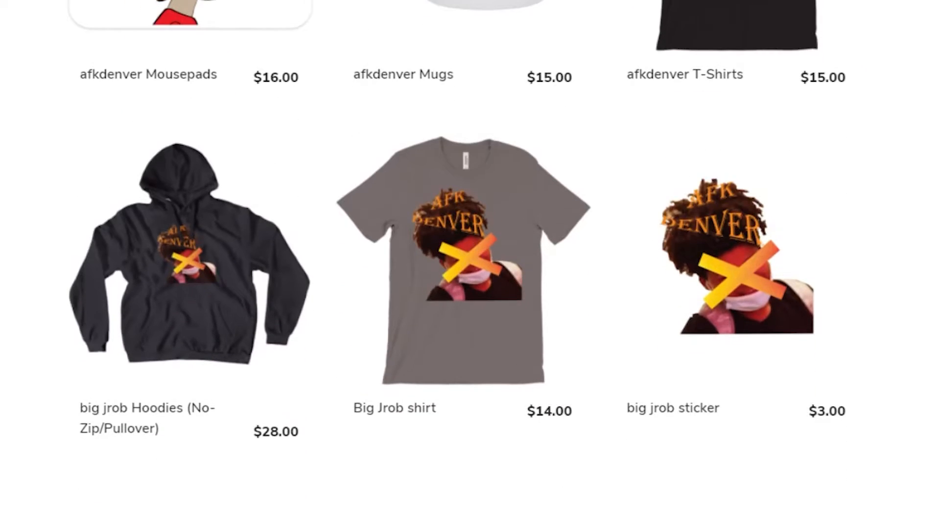